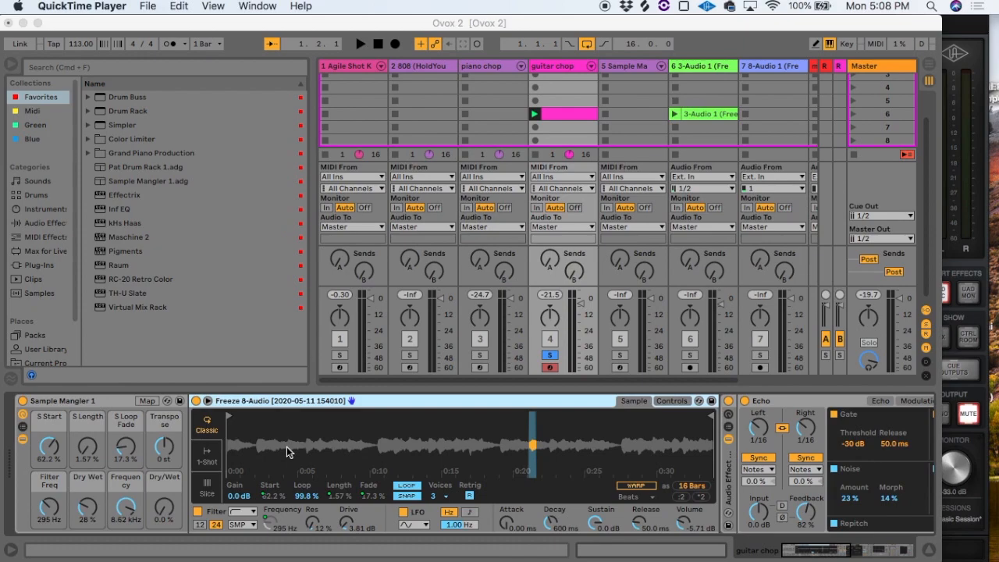
mouse_move(303, 453)
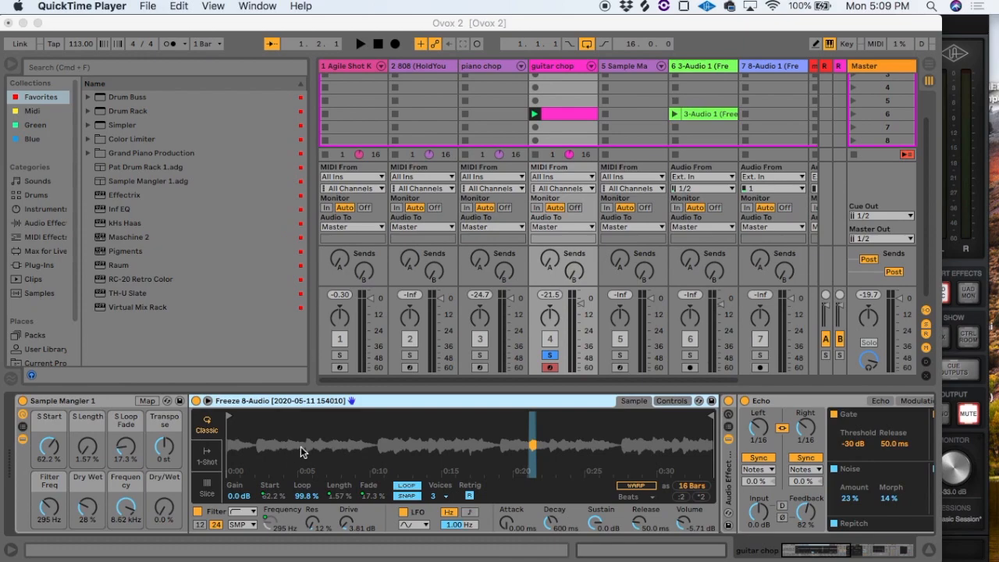
- Focus the Live window and start session playback from the transport
click(548, 359)
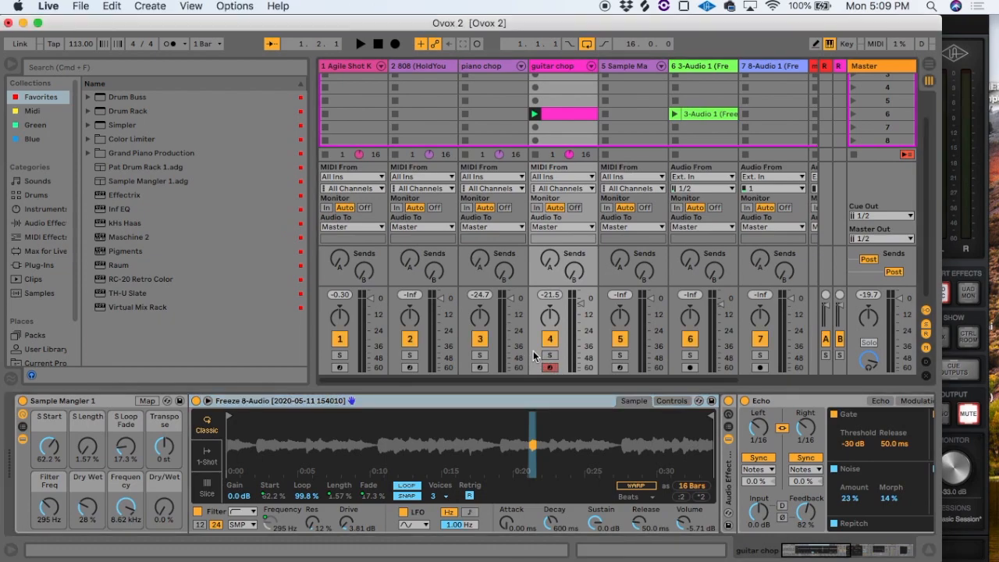
click(360, 43)
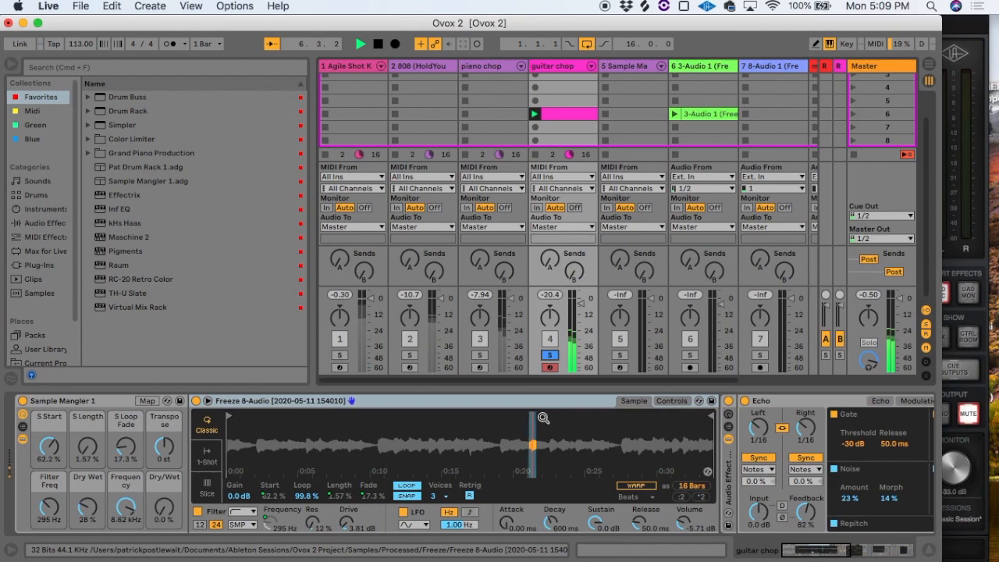
- Stop session playback with the transport Stop button
click(360, 44)
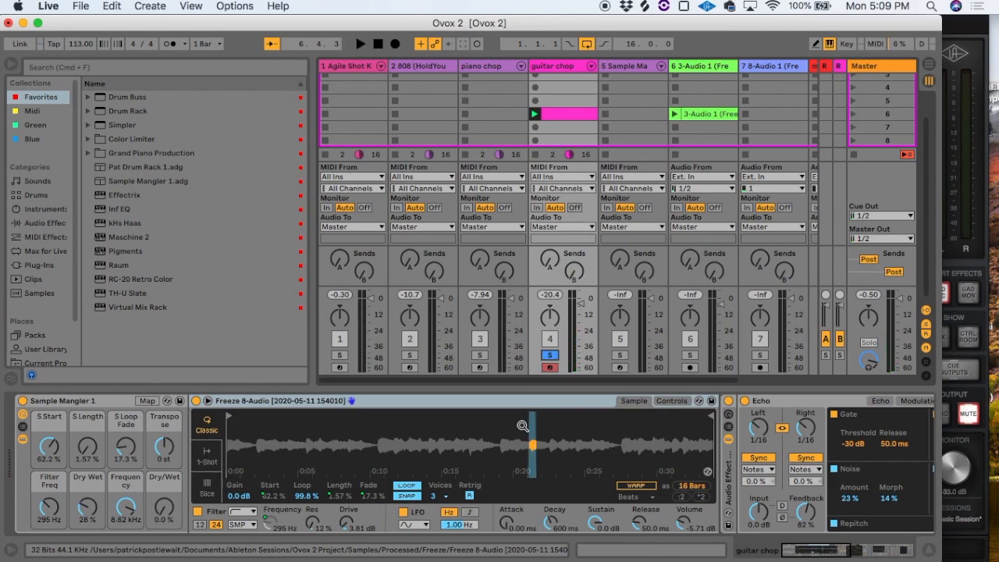
mouse_move(383, 446)
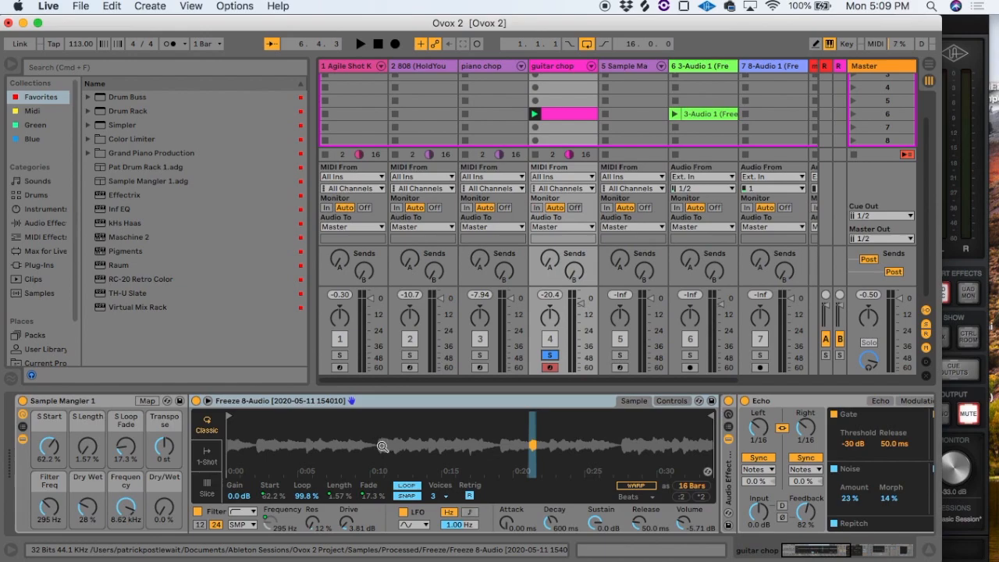
mouse_move(152, 450)
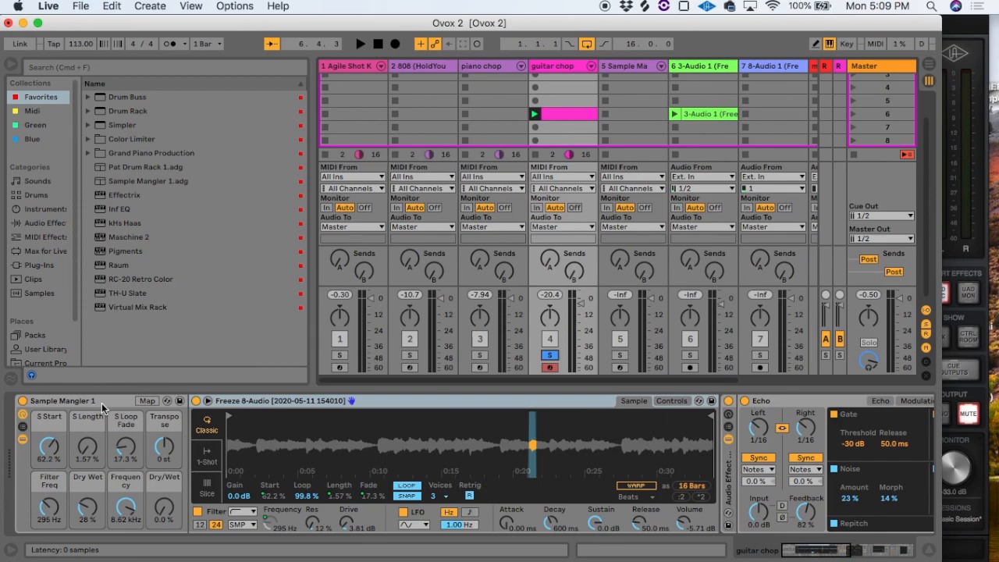
mouse_move(248, 492)
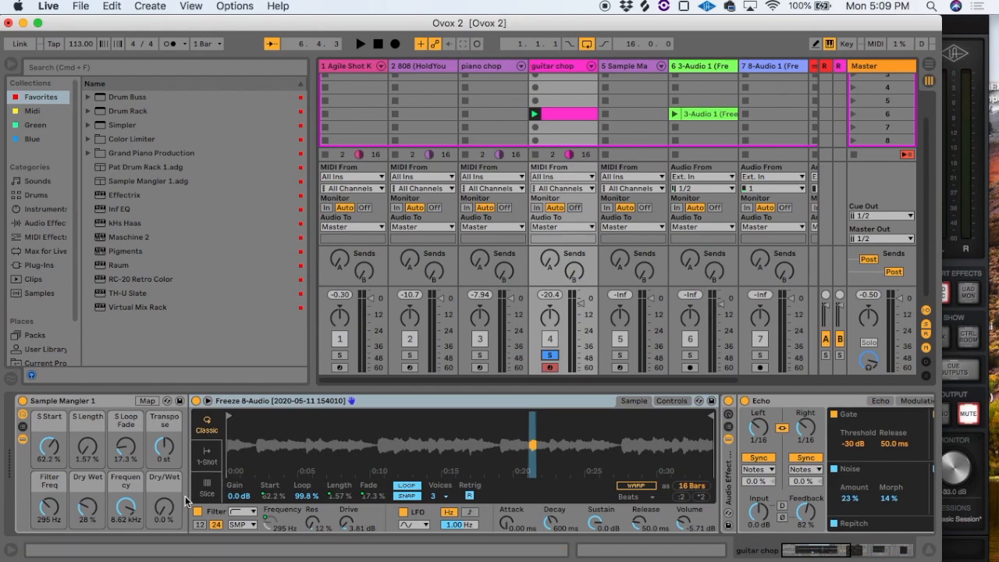
mouse_move(246, 498)
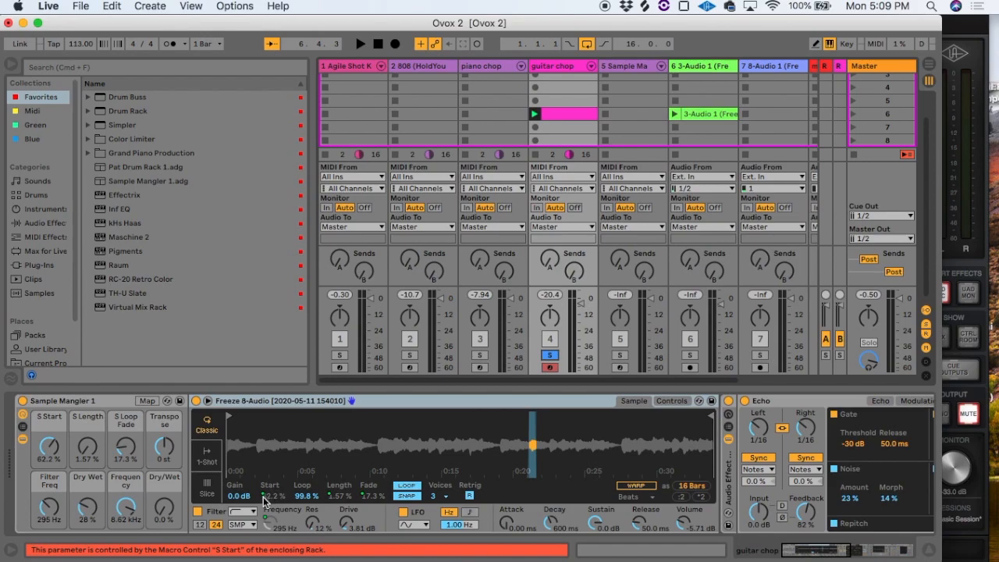
mouse_move(339, 500)
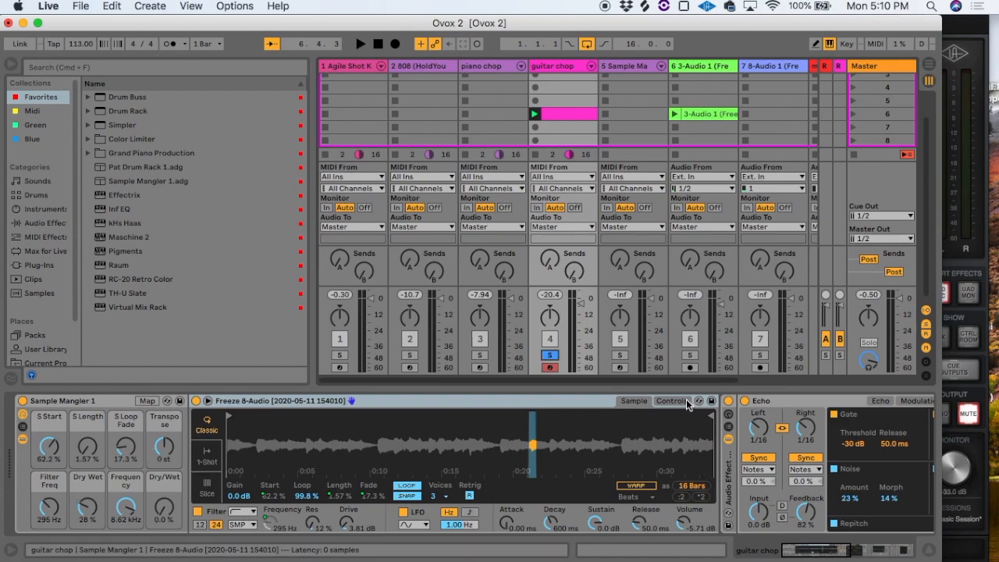
click(671, 400)
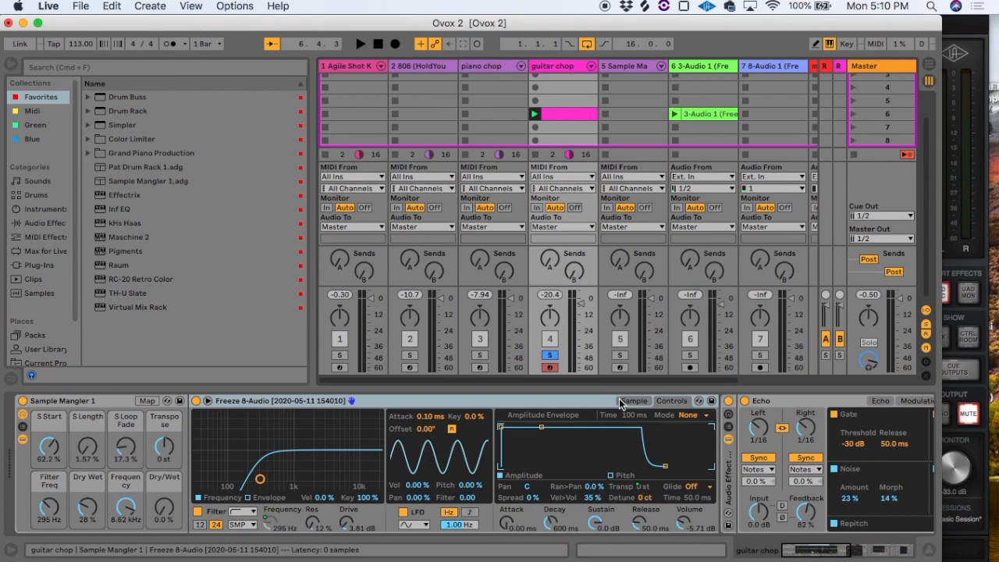
click(634, 401)
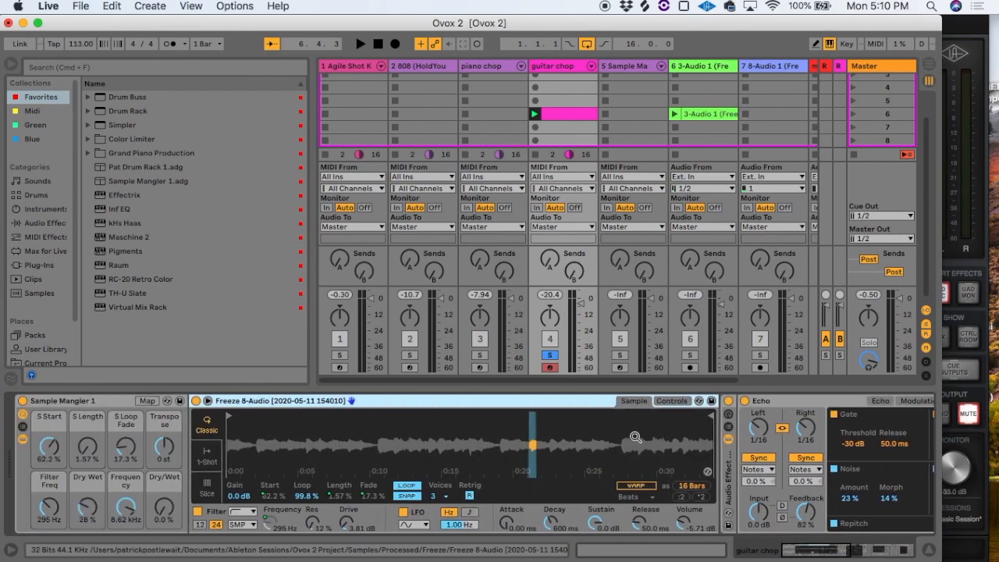
mouse_move(680, 471)
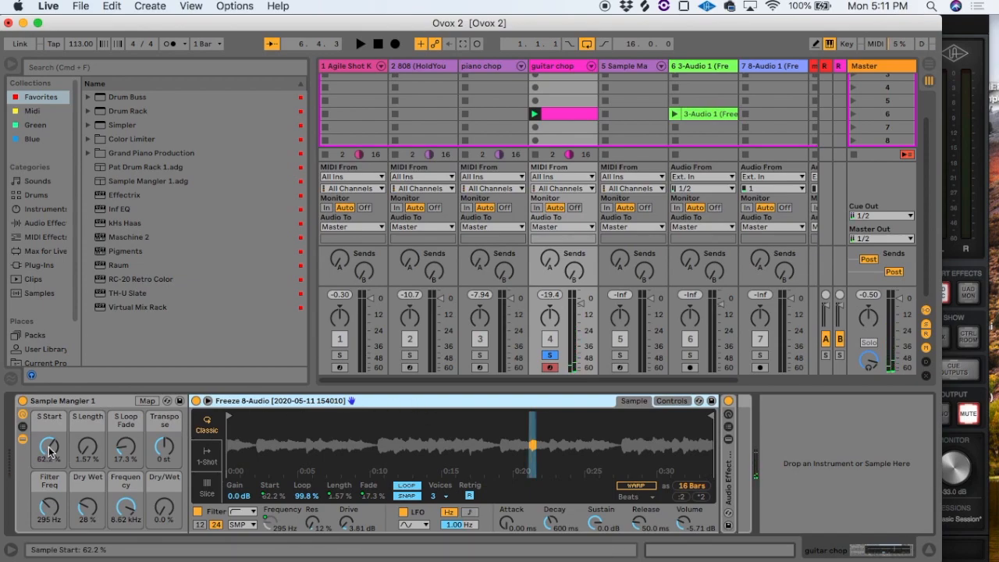
mouse_move(86, 447)
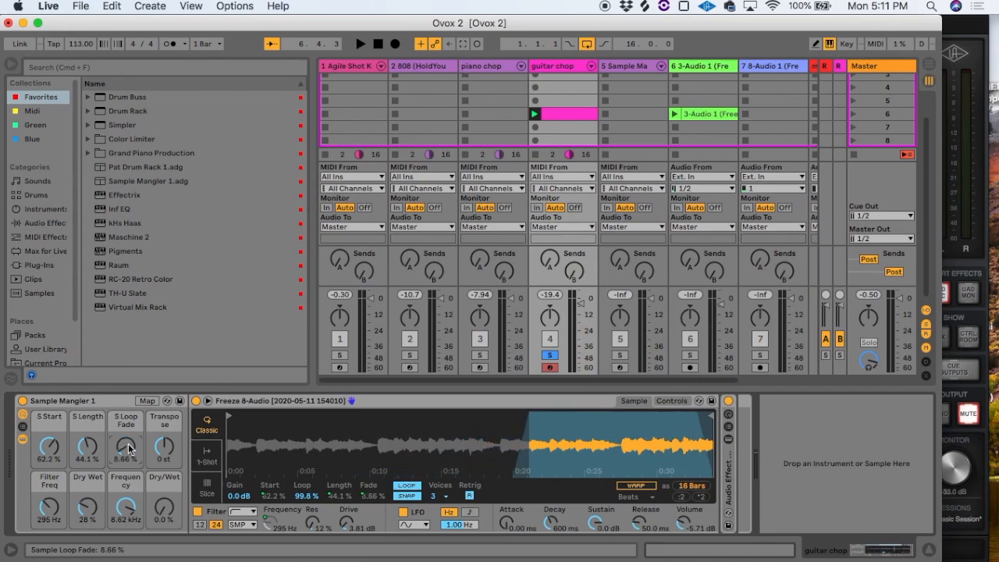
mouse_move(87, 449)
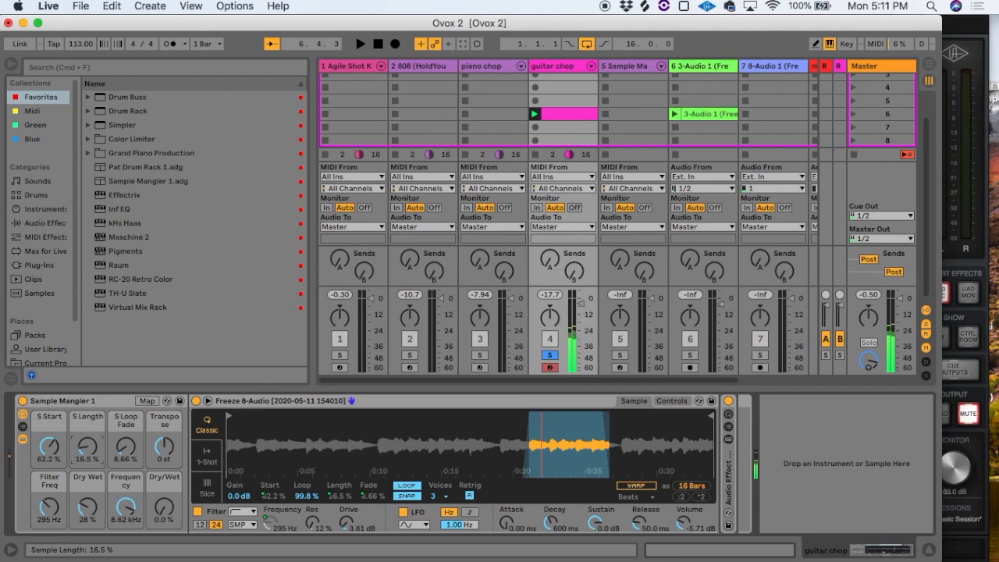
- Shorten the Length macro, lower Filter to 158 Hz, and raise Dry/Wet
drag(86, 445, 86, 468)
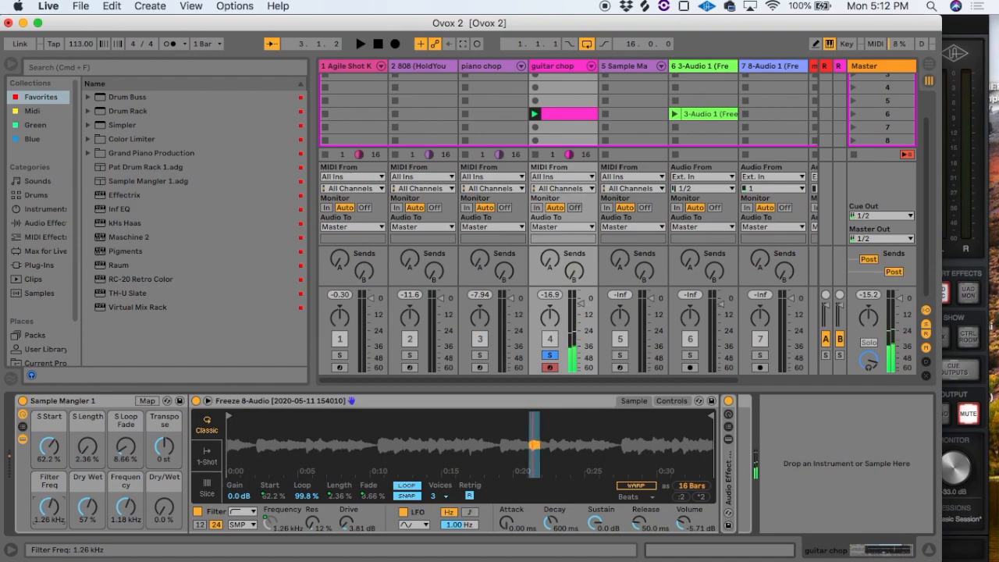
drag(48, 496, 48, 515)
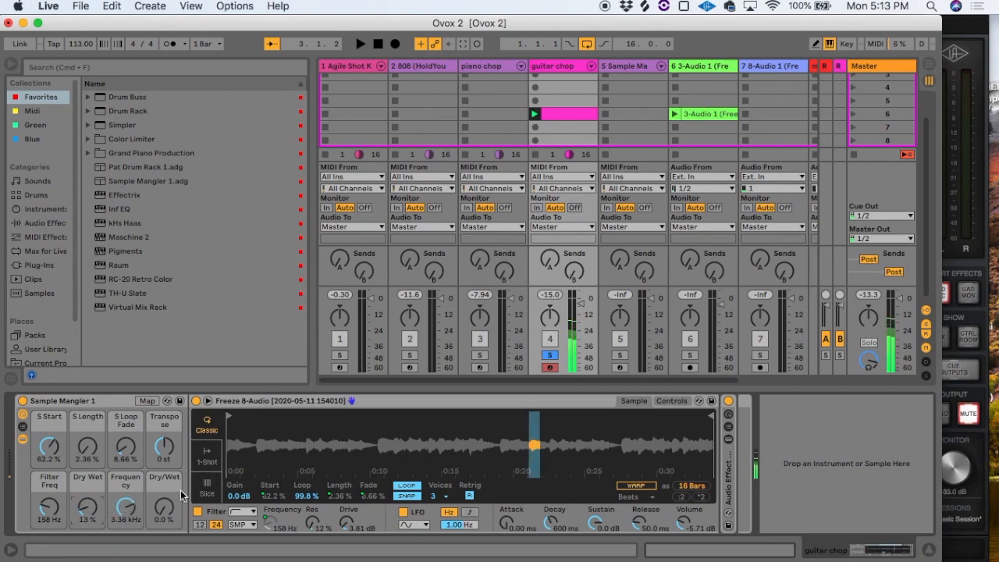
drag(164, 508, 164, 484)
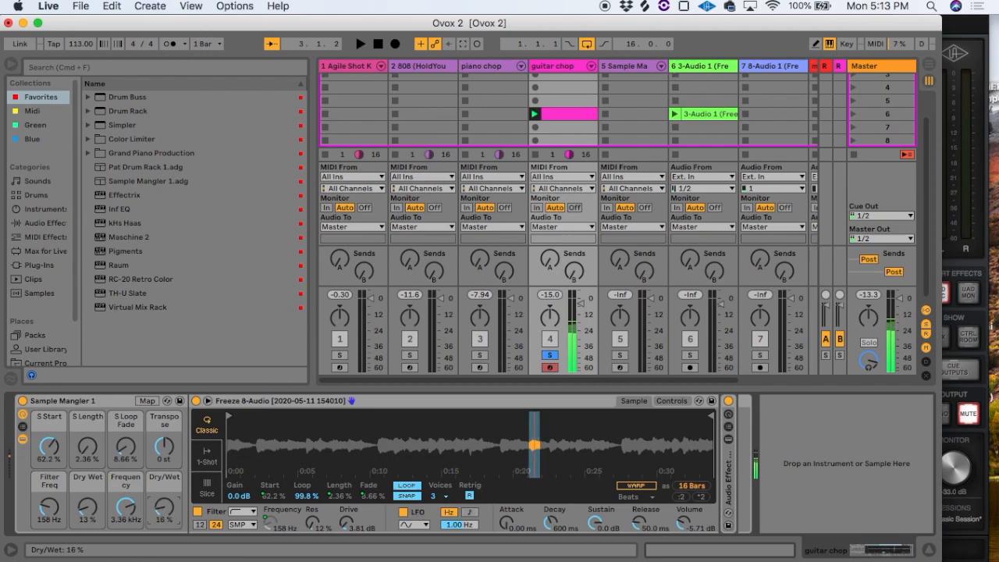
drag(164, 499, 164, 484)
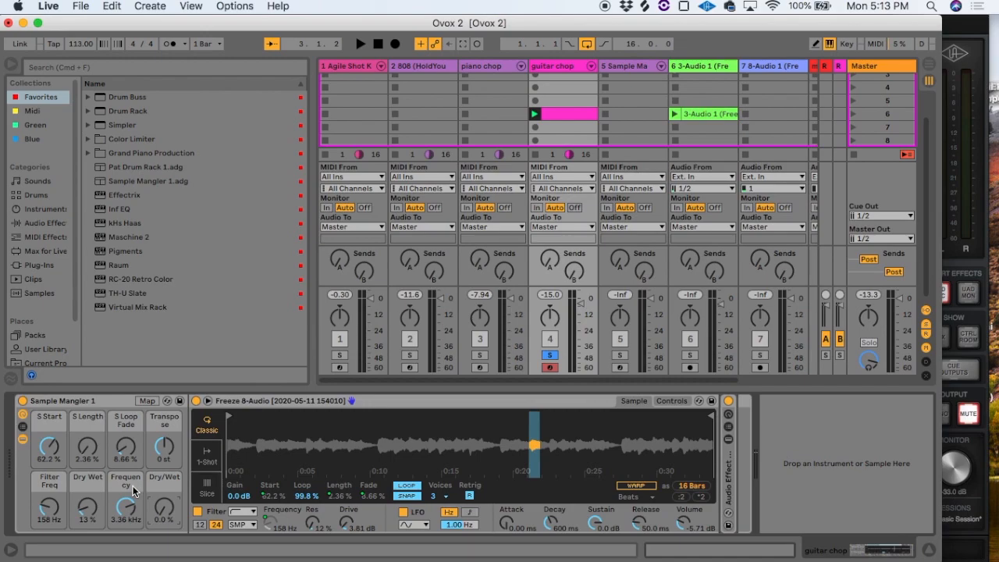
mouse_move(514, 365)
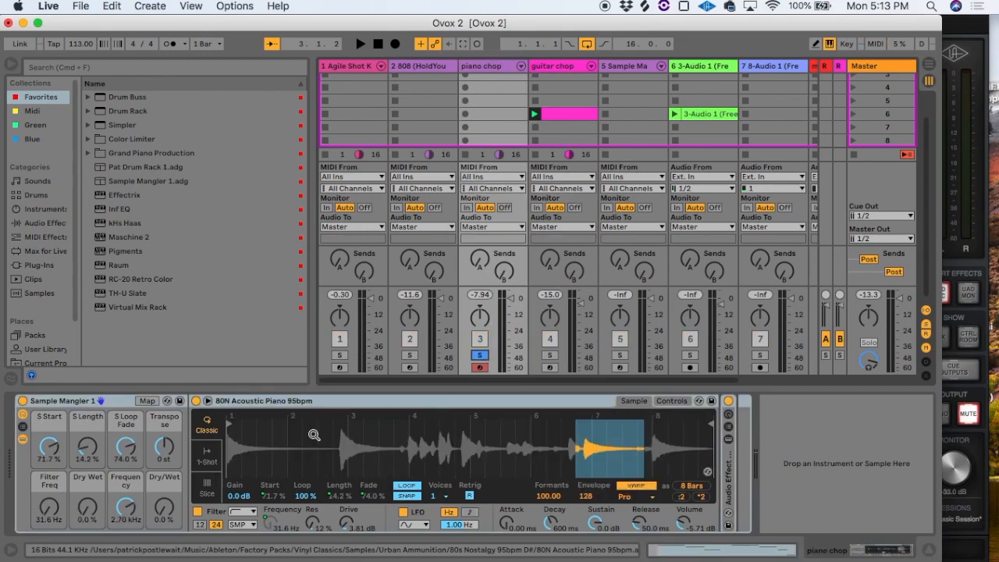
- Toggle playback and nudge a Sample Mangler macro knob
click(360, 43)
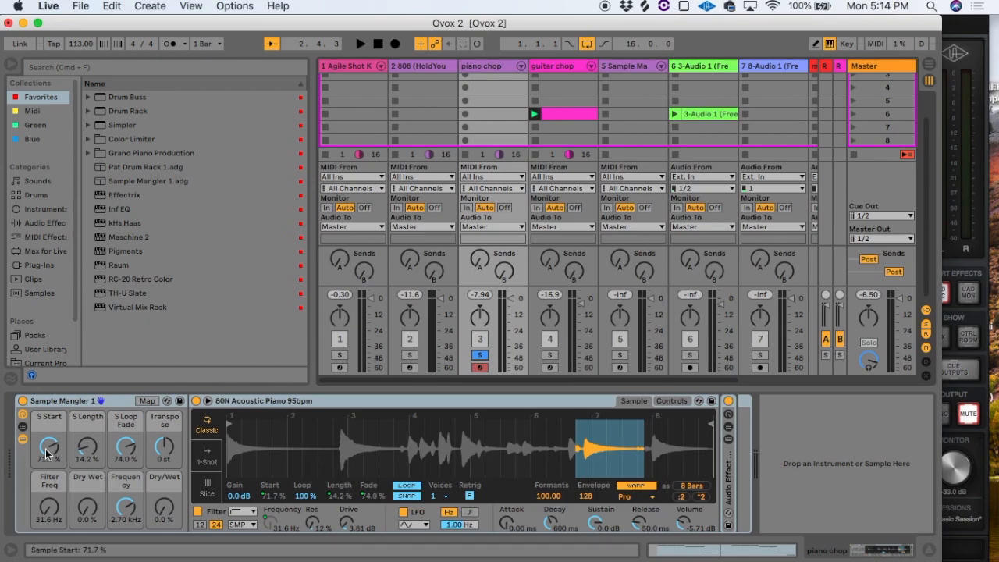
mouse_move(126, 445)
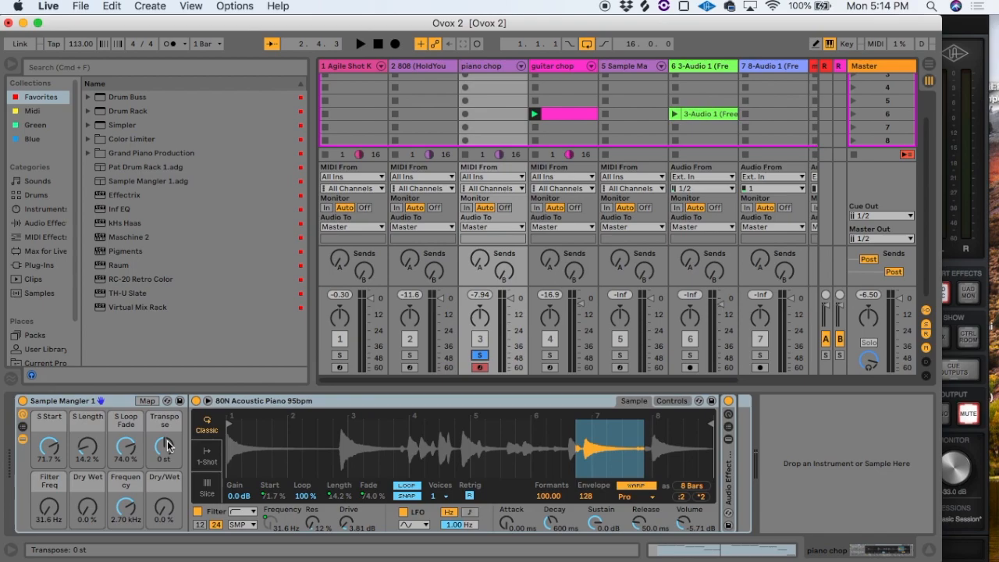
drag(165, 445, 165, 452)
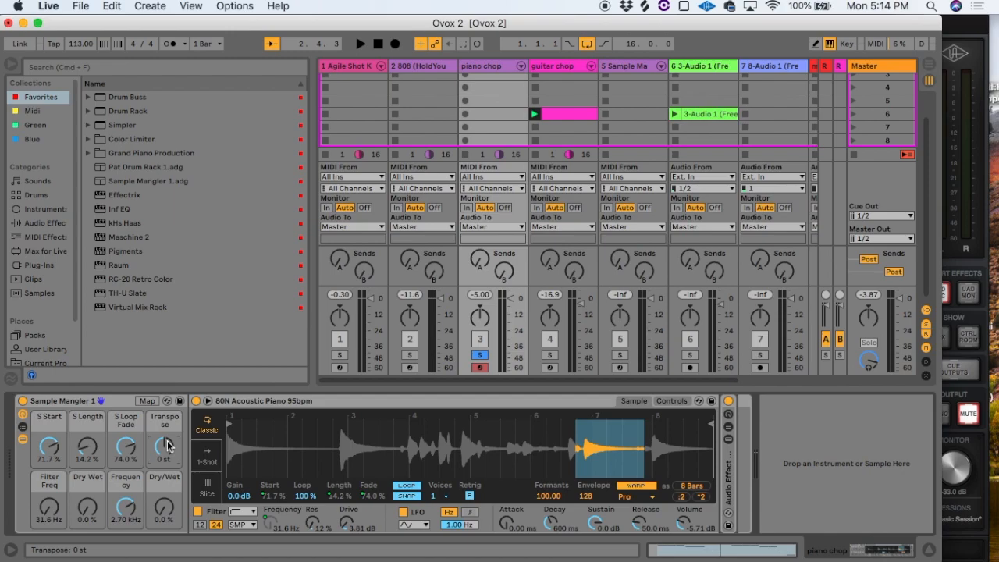
mouse_move(556, 119)
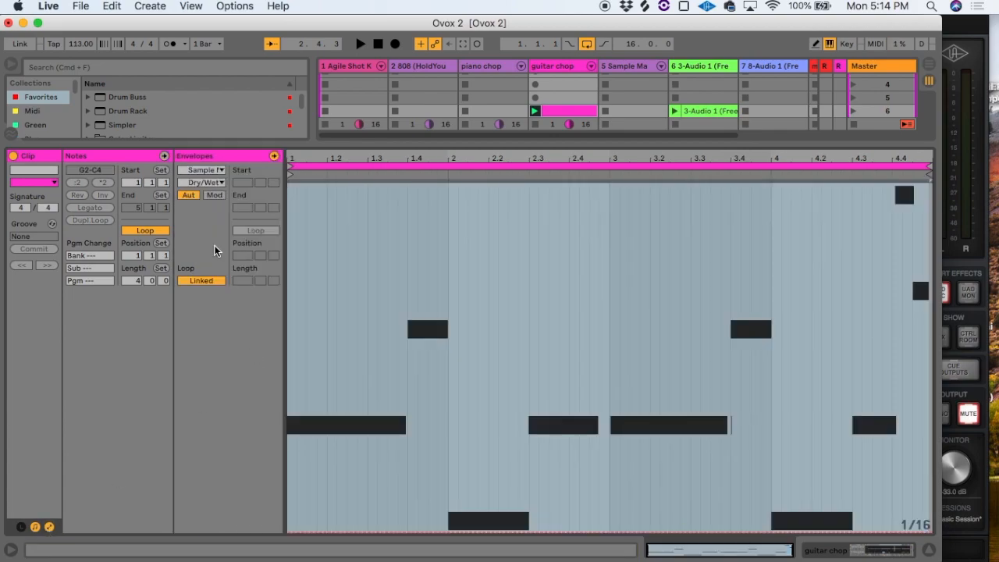
- Review the clip's automatable Sample Mangler macro list, then dismiss it without choosing
click(203, 182)
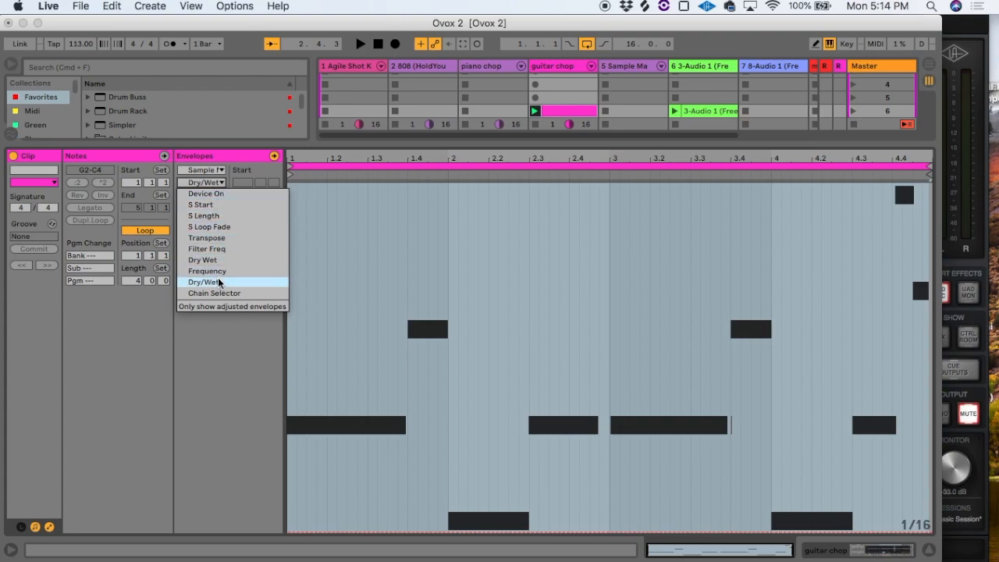
mouse_move(204, 204)
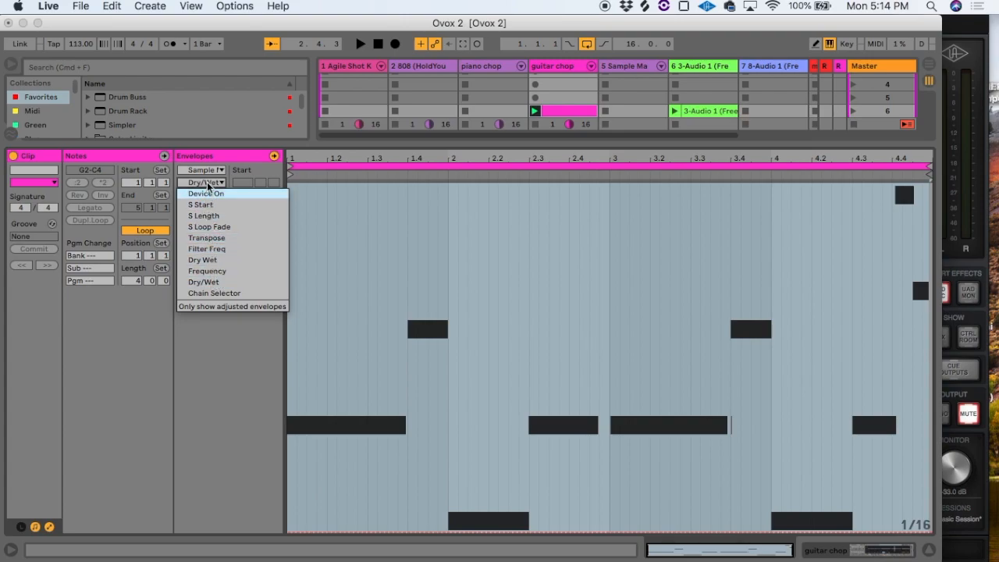
click(202, 281)
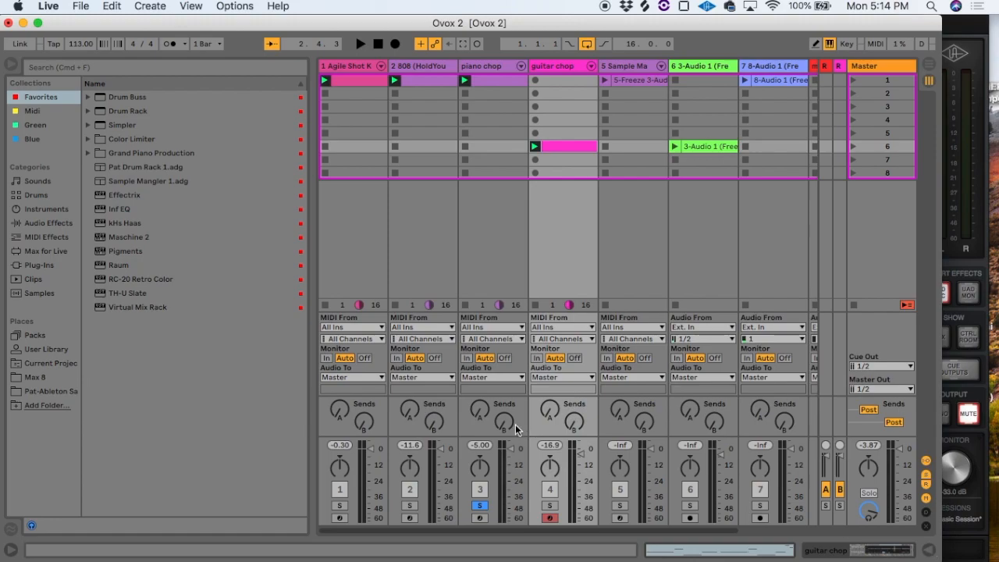
mouse_move(836, 558)
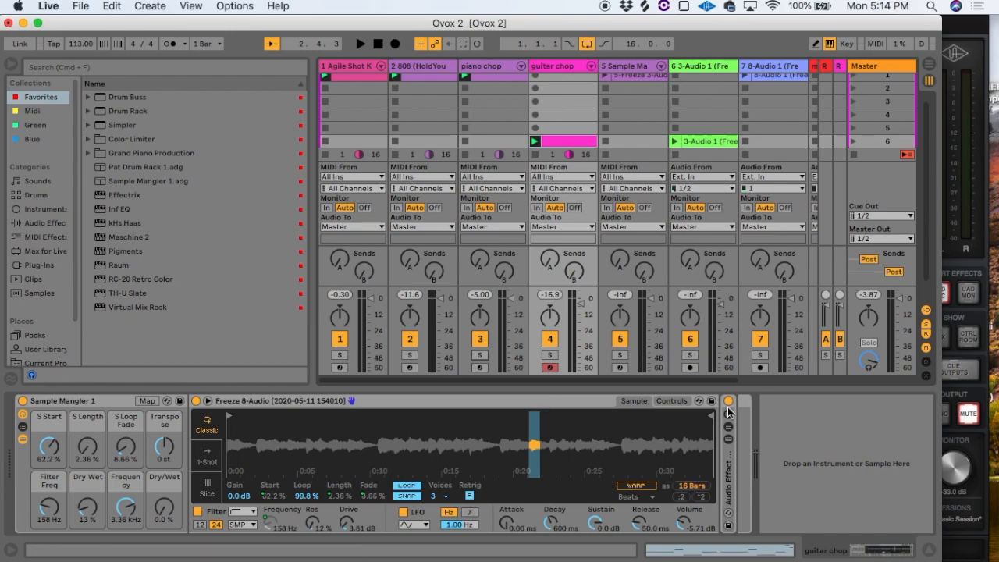
mouse_move(709, 403)
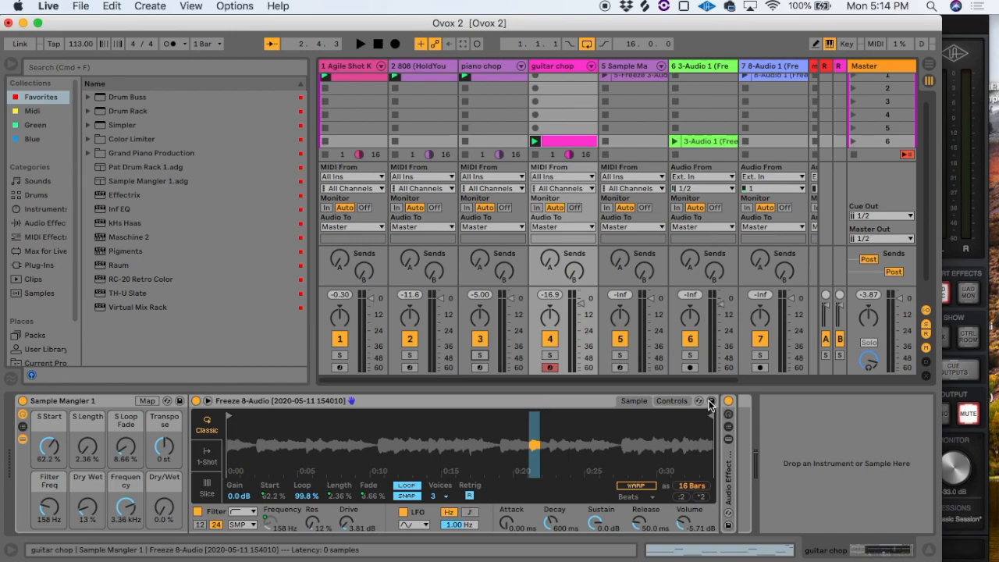
mouse_move(710, 406)
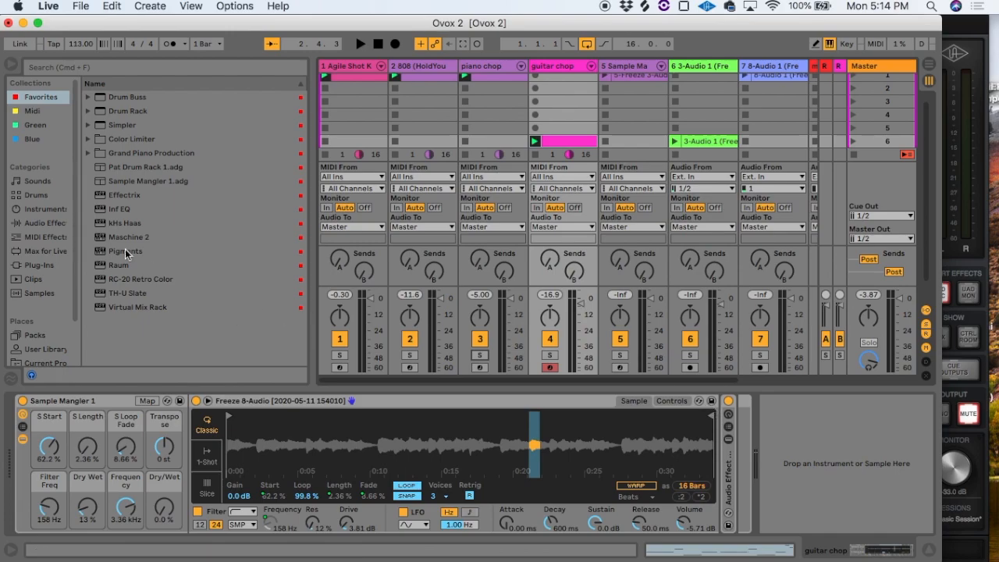
- Browse the User Library, then return to Favorites listing Sample Mangler 1.adg
click(45, 349)
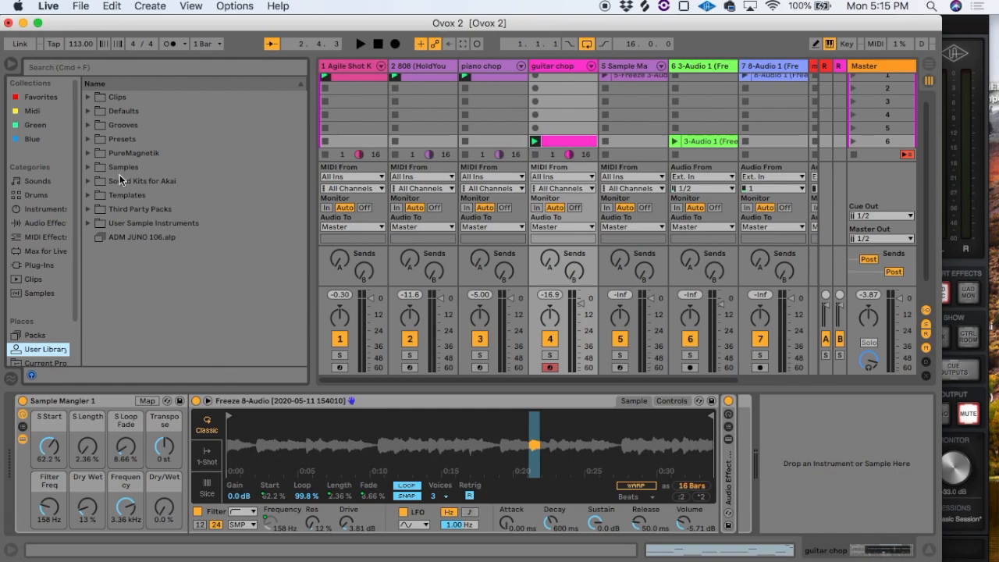
mouse_move(127, 170)
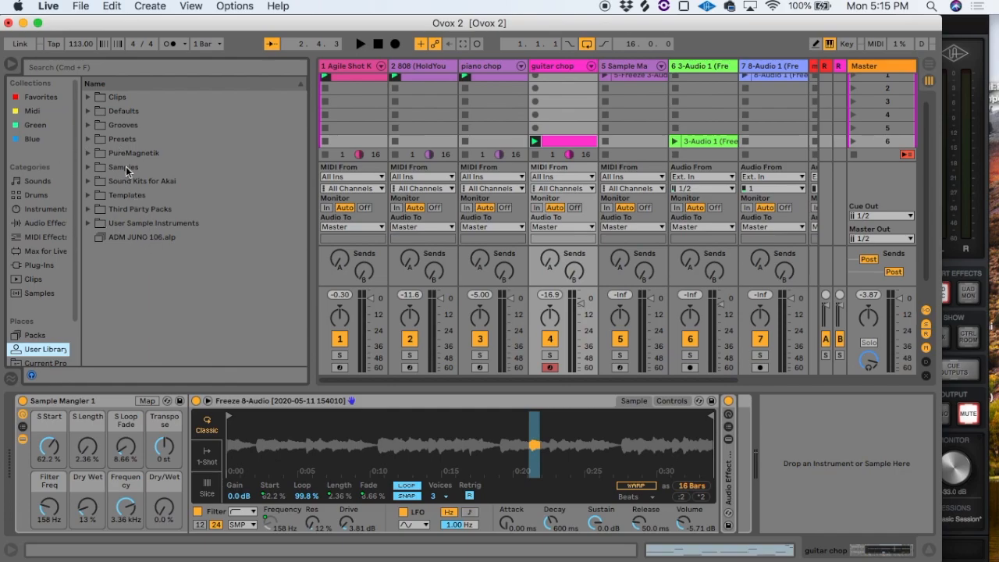
mouse_move(48, 100)
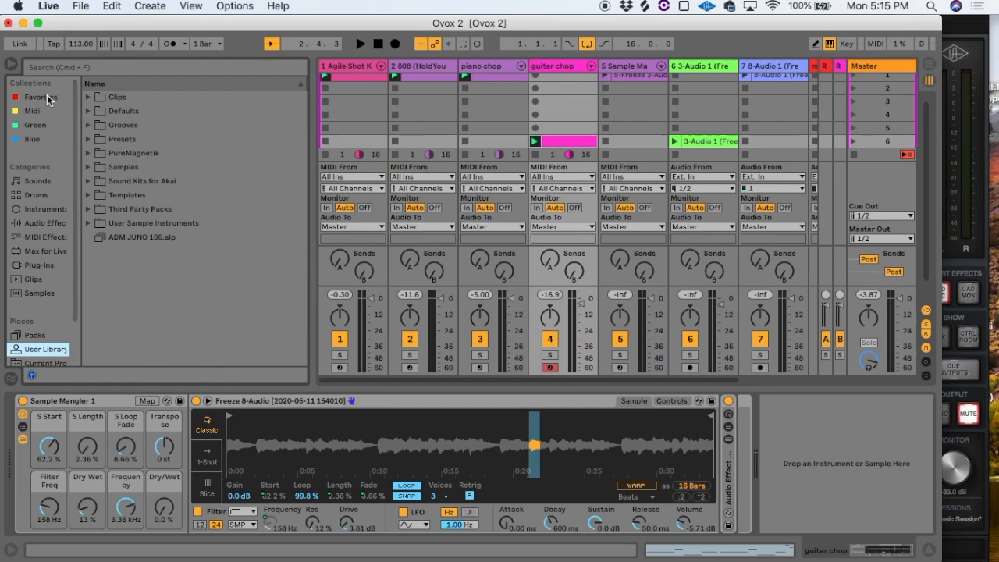
click(35, 97)
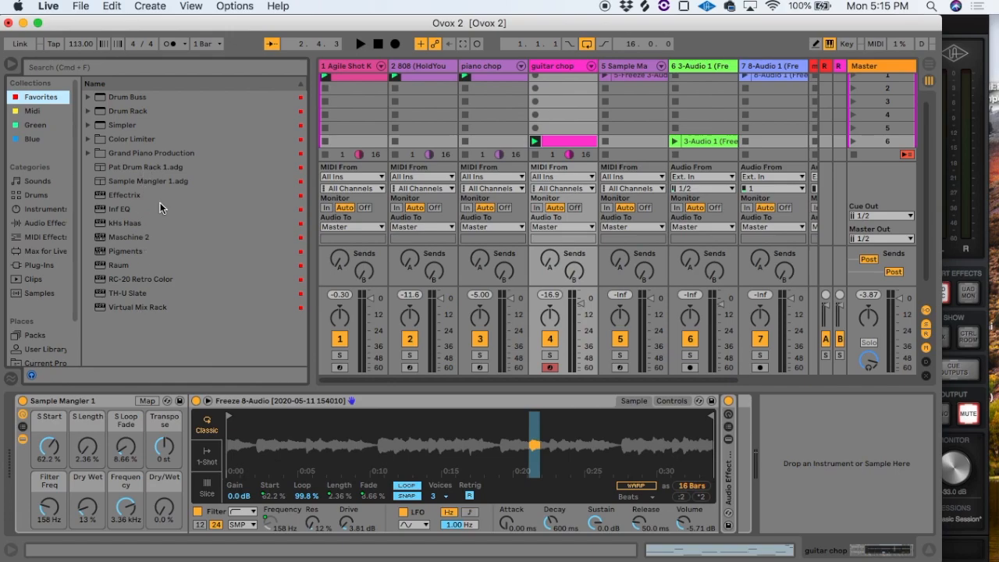
mouse_move(158, 182)
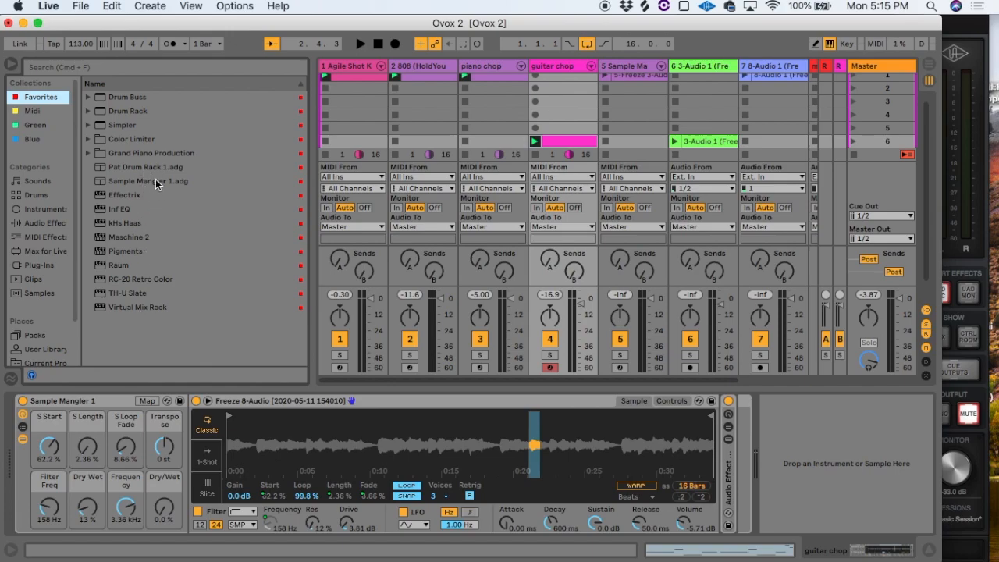
mouse_move(162, 192)
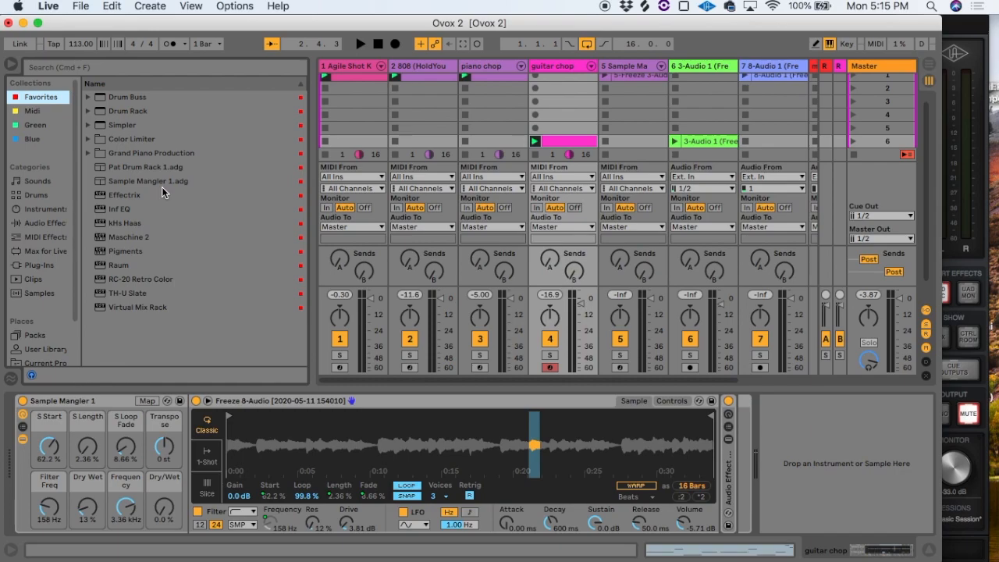